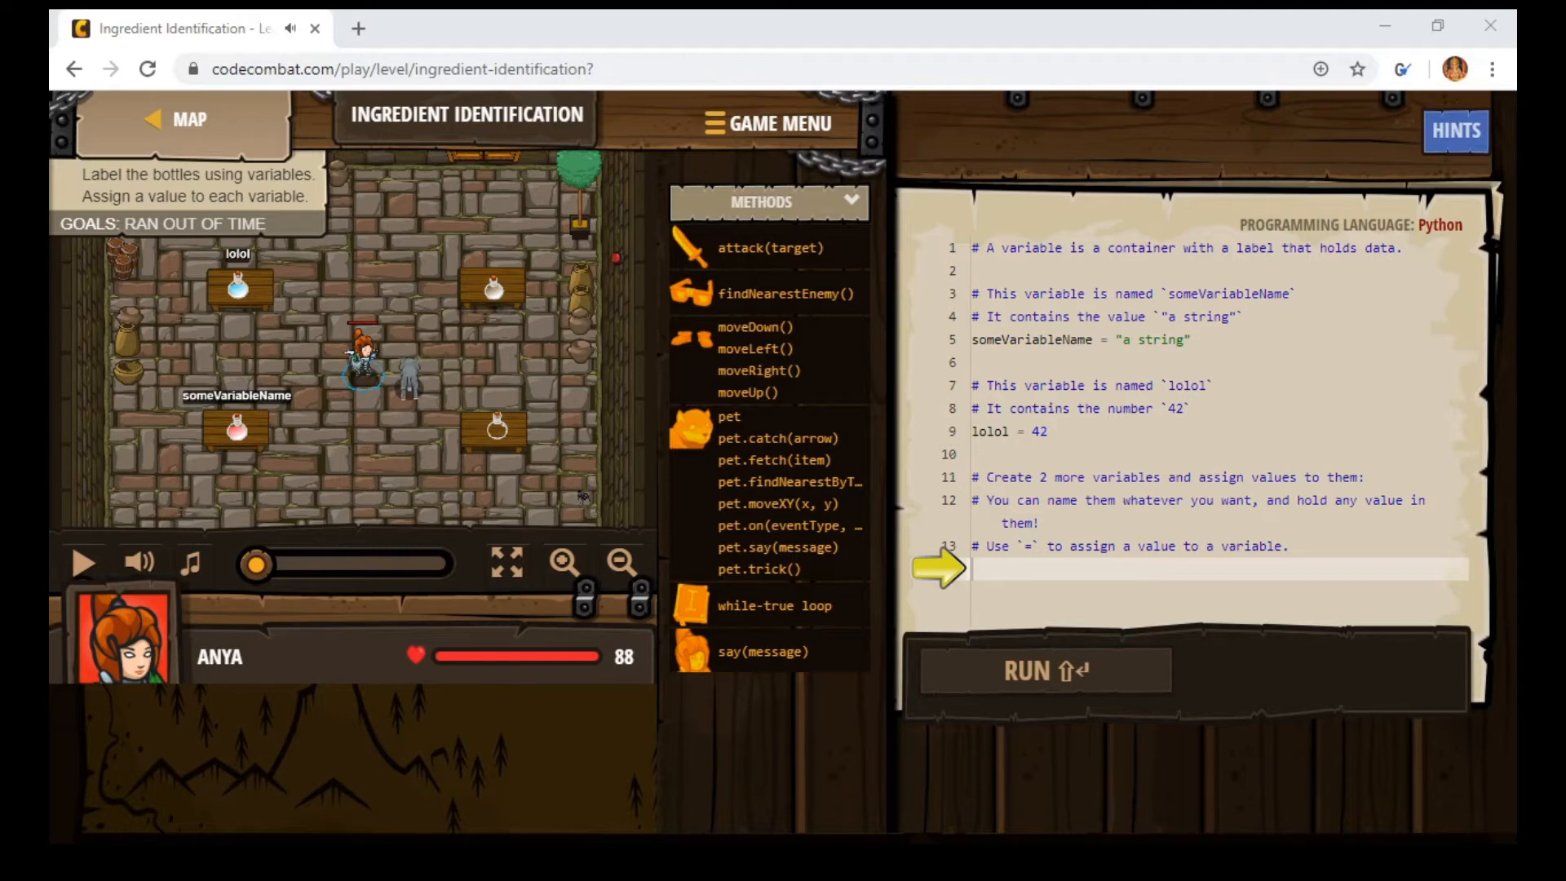
mouse_move(1319, 180)
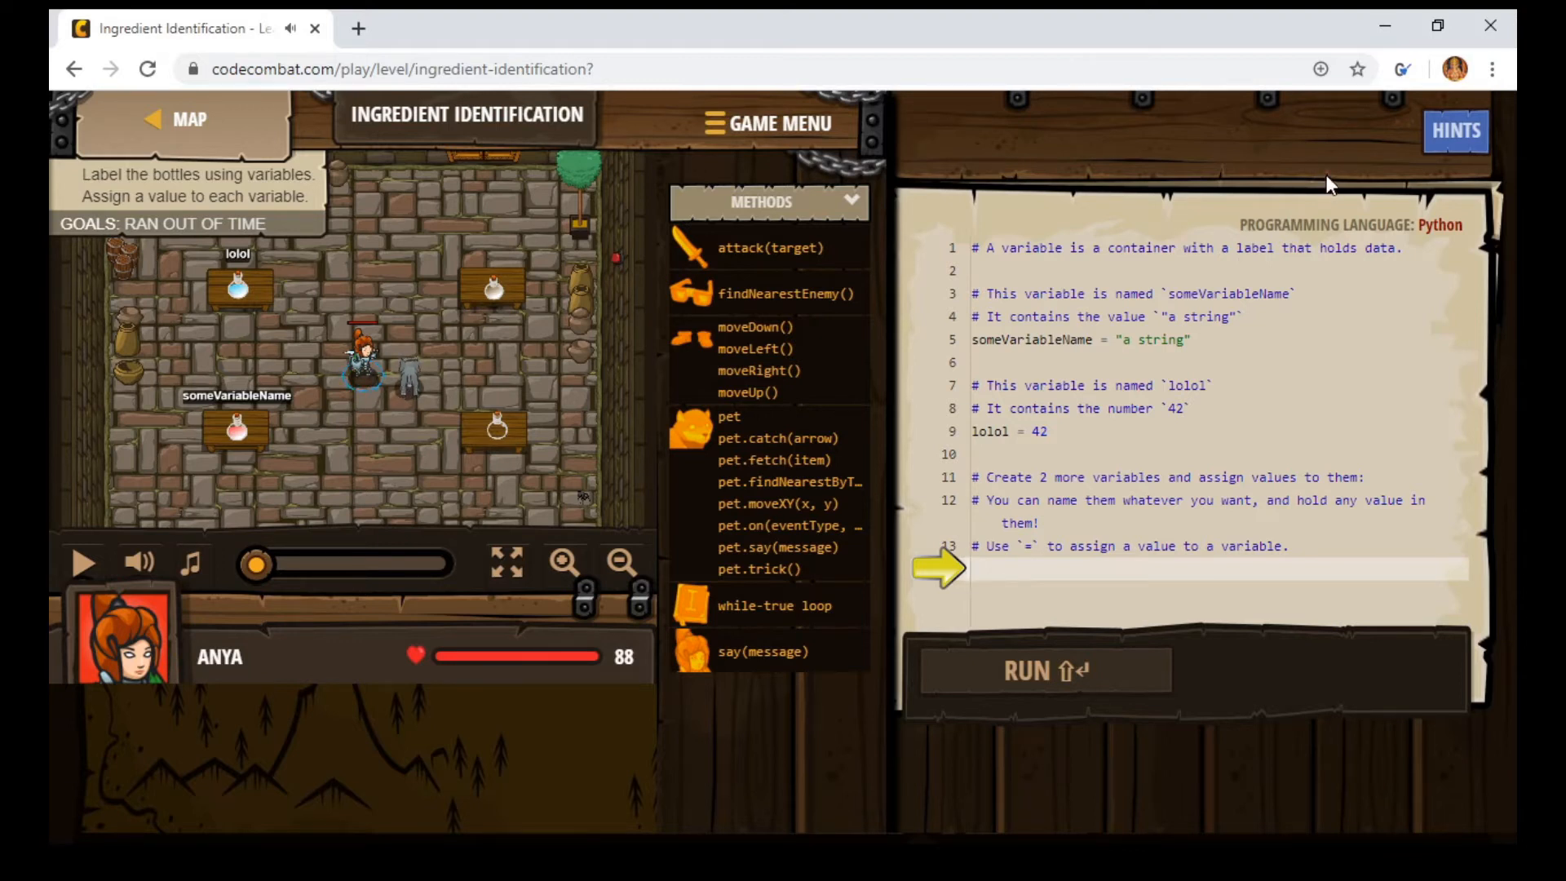
mouse_move(1378, 238)
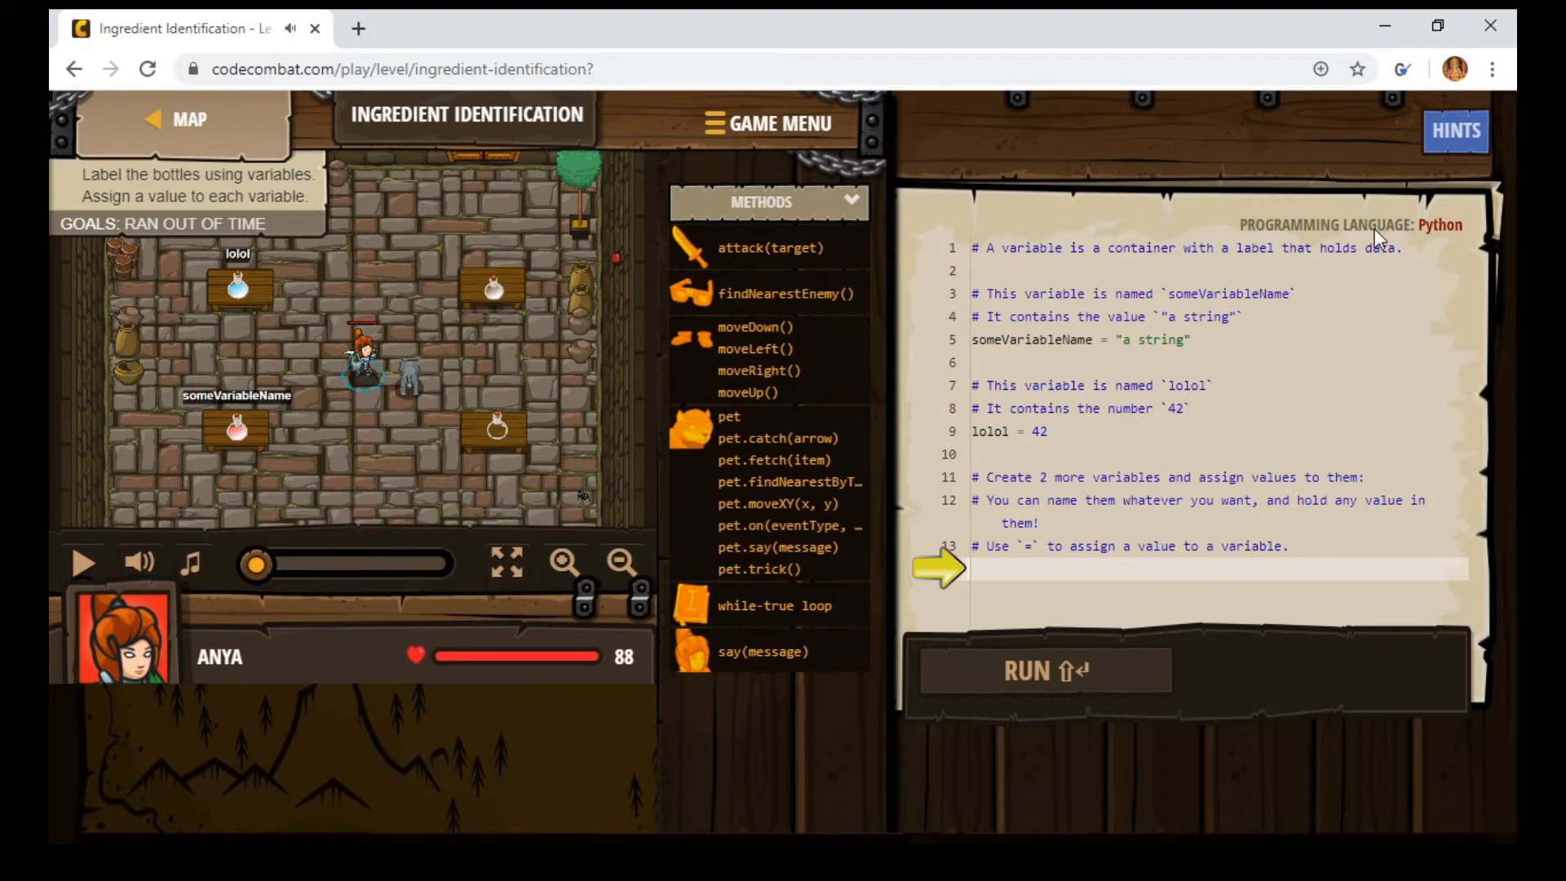
mouse_move(1065, 352)
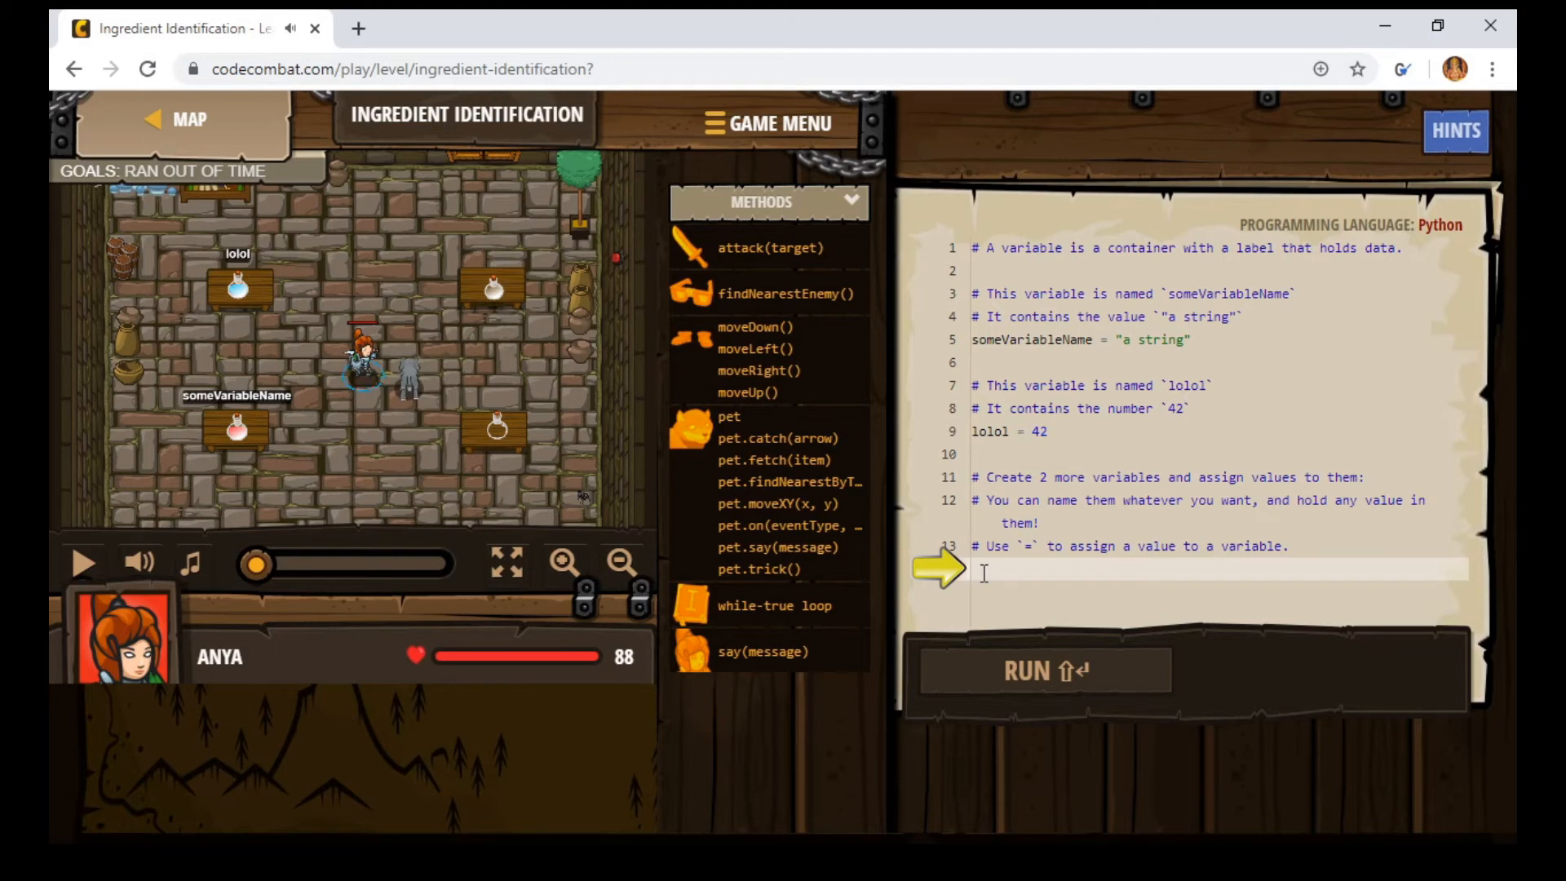
Assign the string "ijhsfgaj" to a new variable myStuff on line 14
text(my)
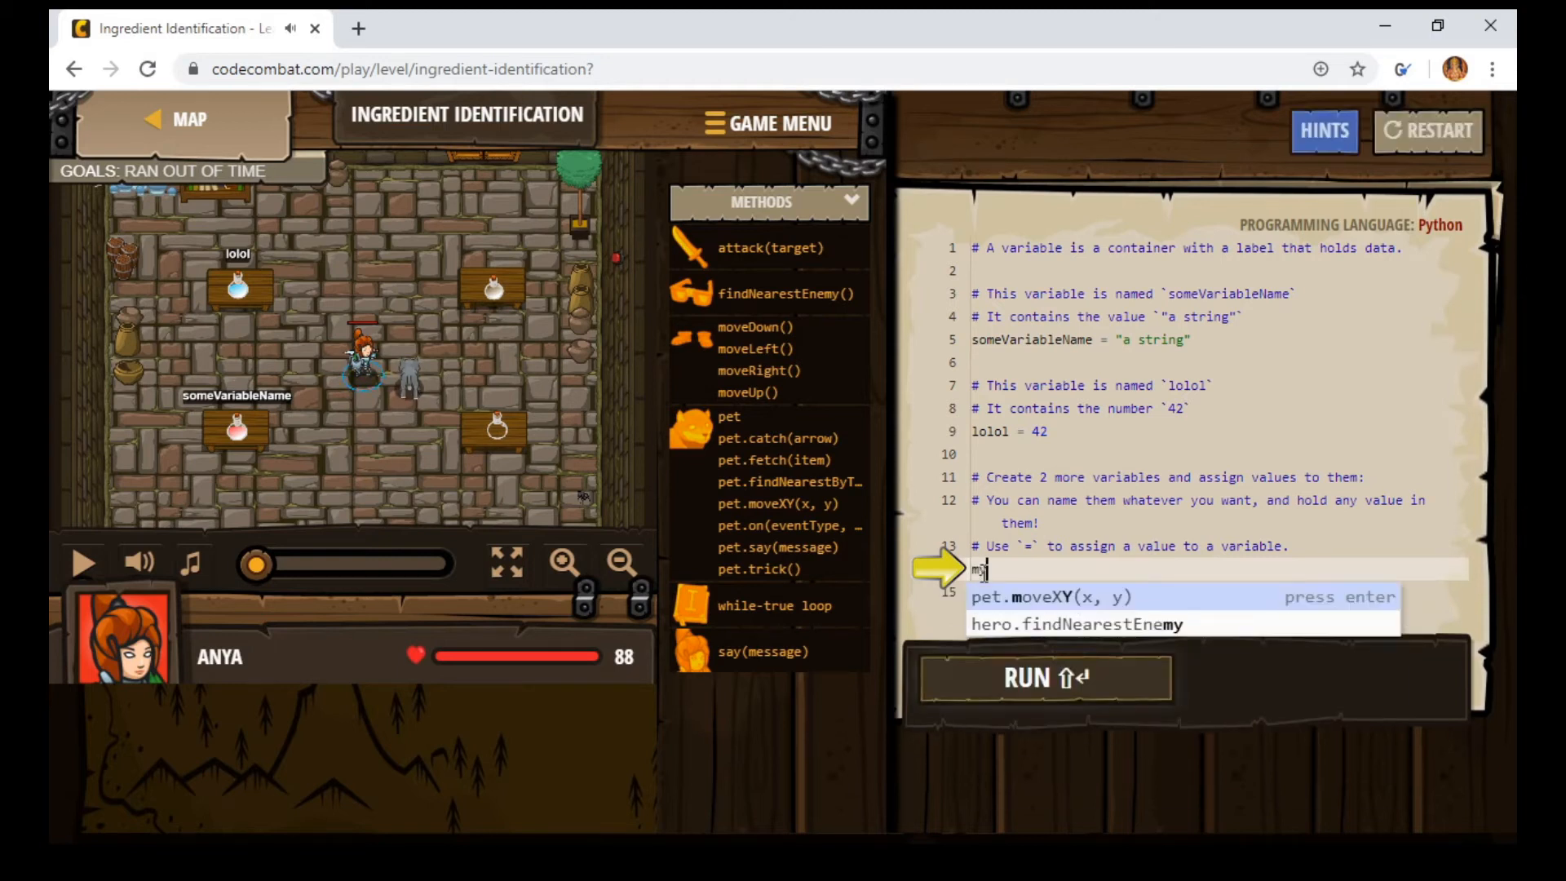
text(Stuff)
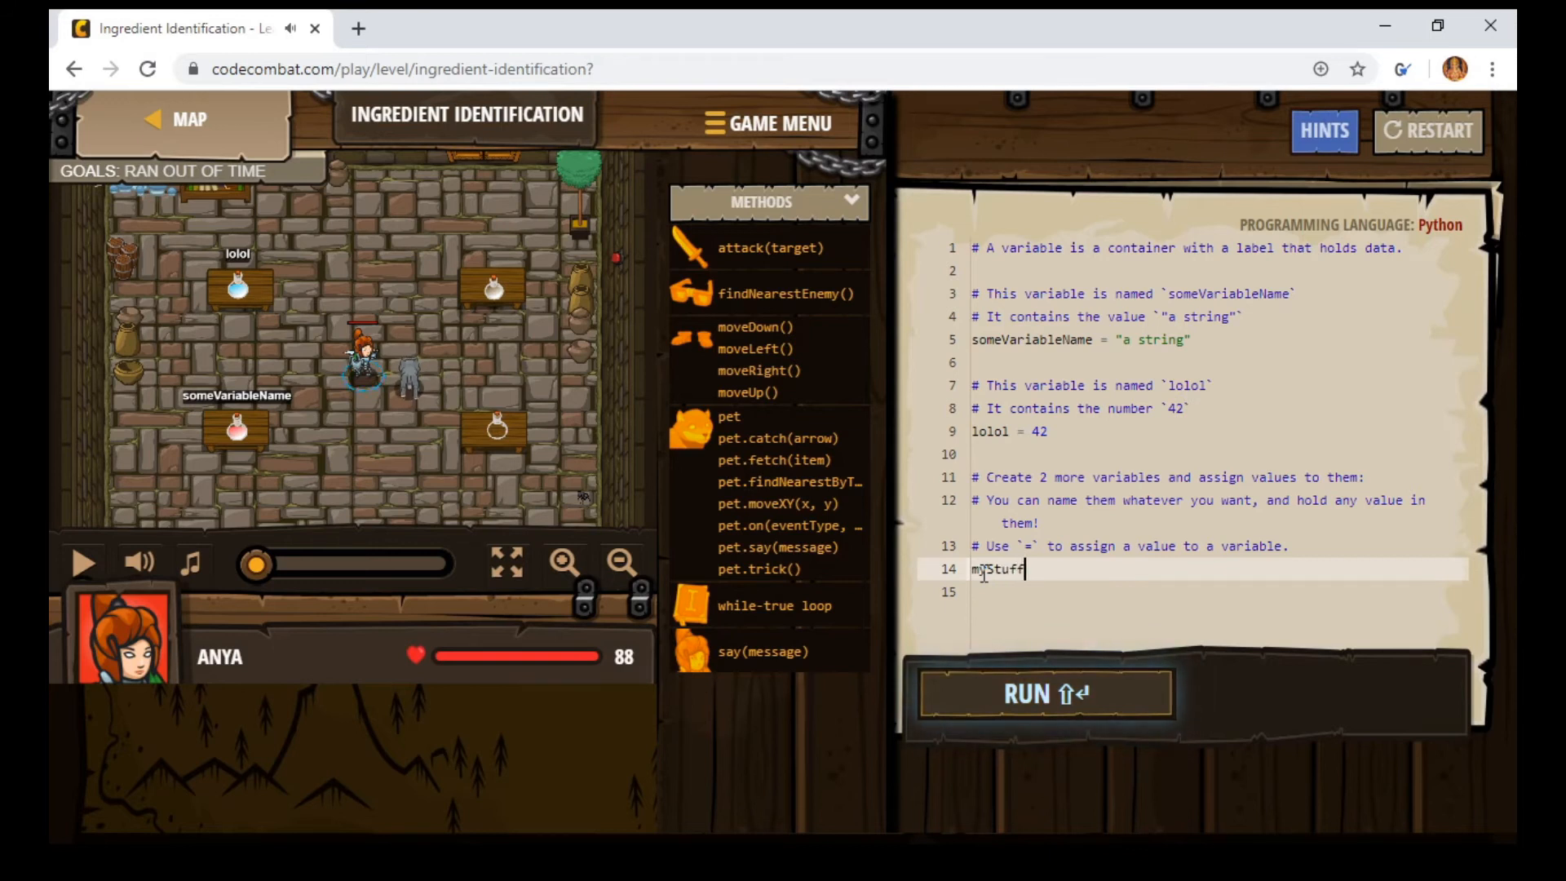
text(=)
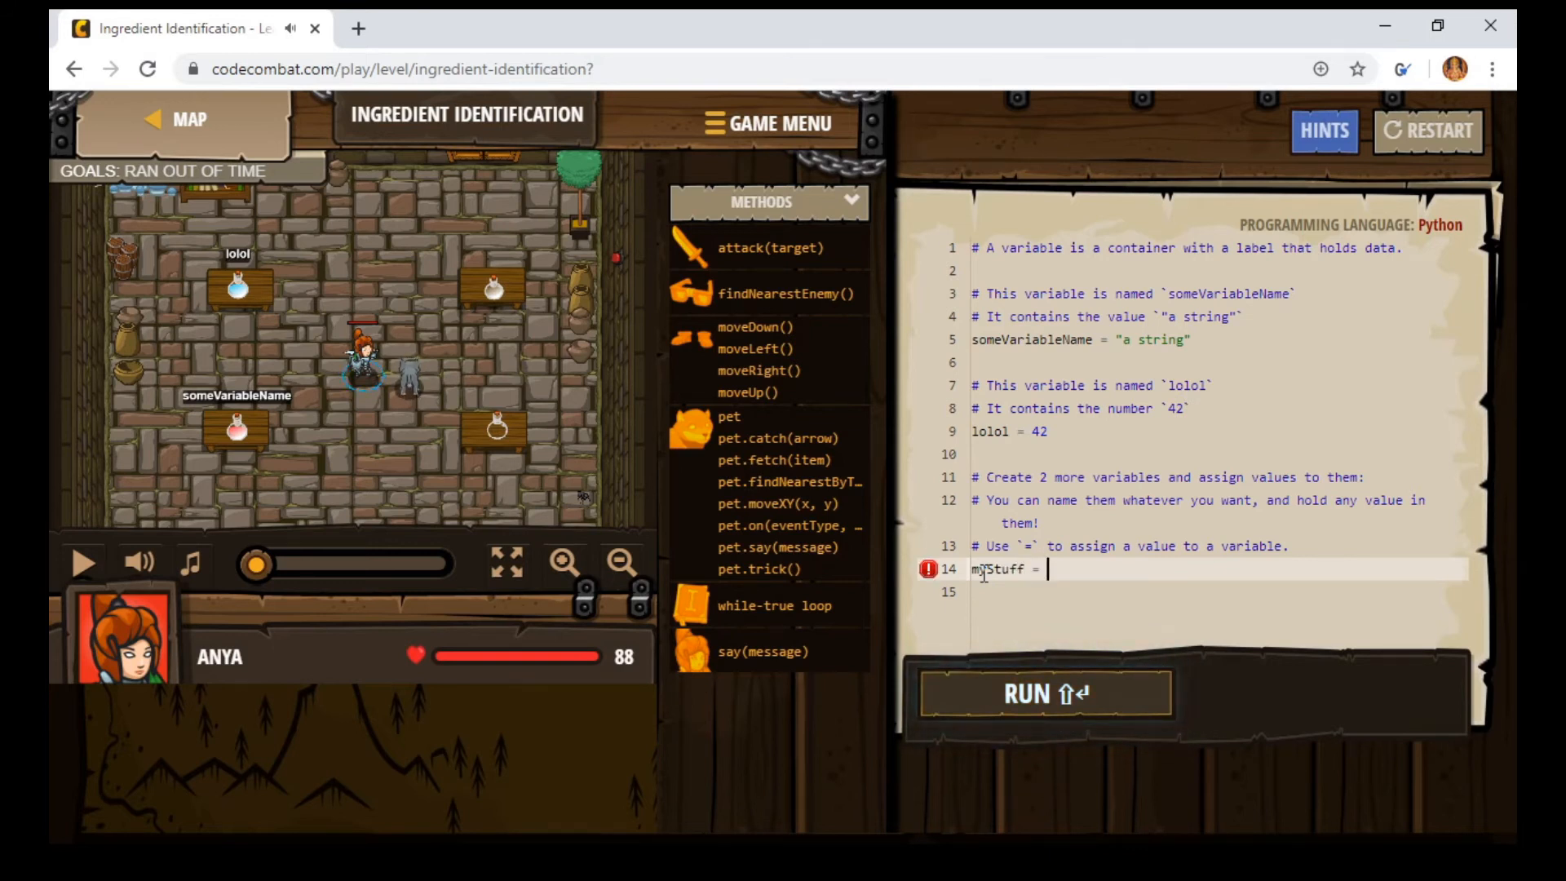
text(ijhsfgaj")
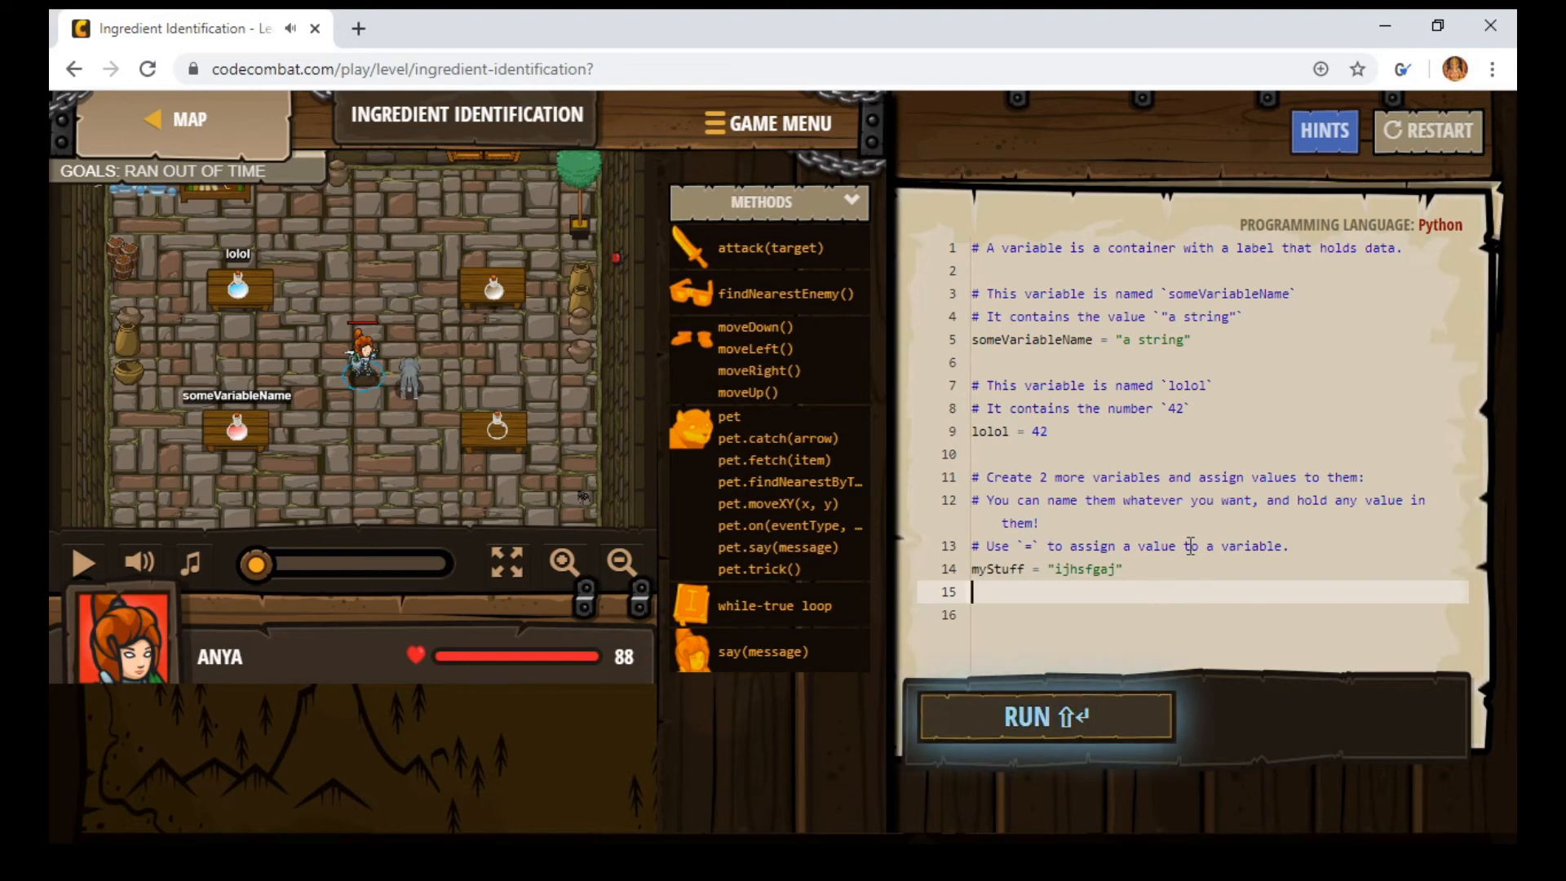
Assign the number 7 to a new variable myNum on line 15
text(myNum)
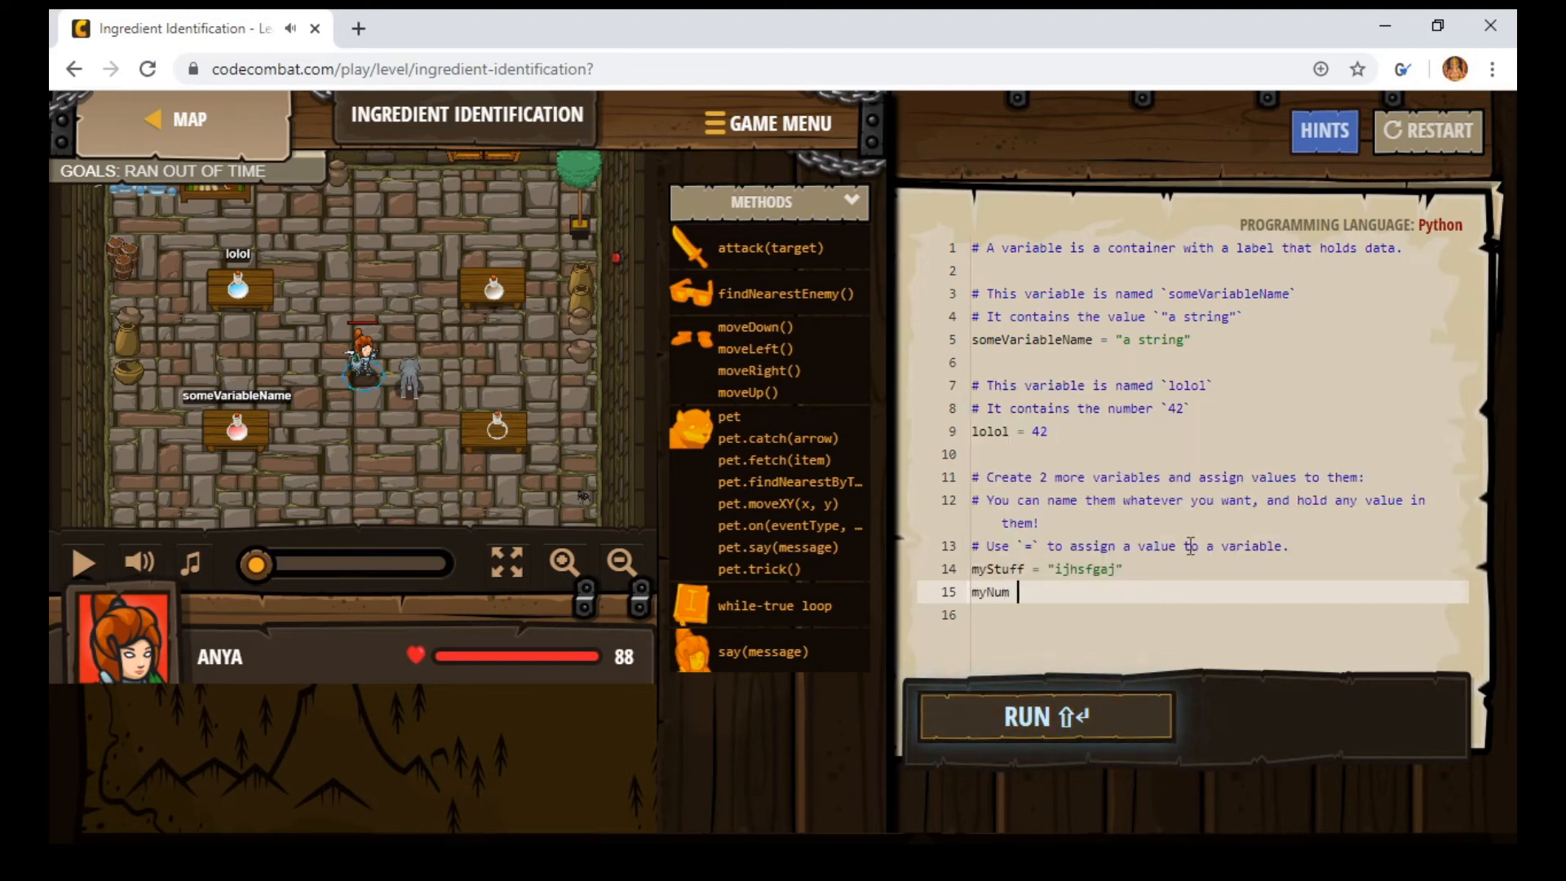
text(=)
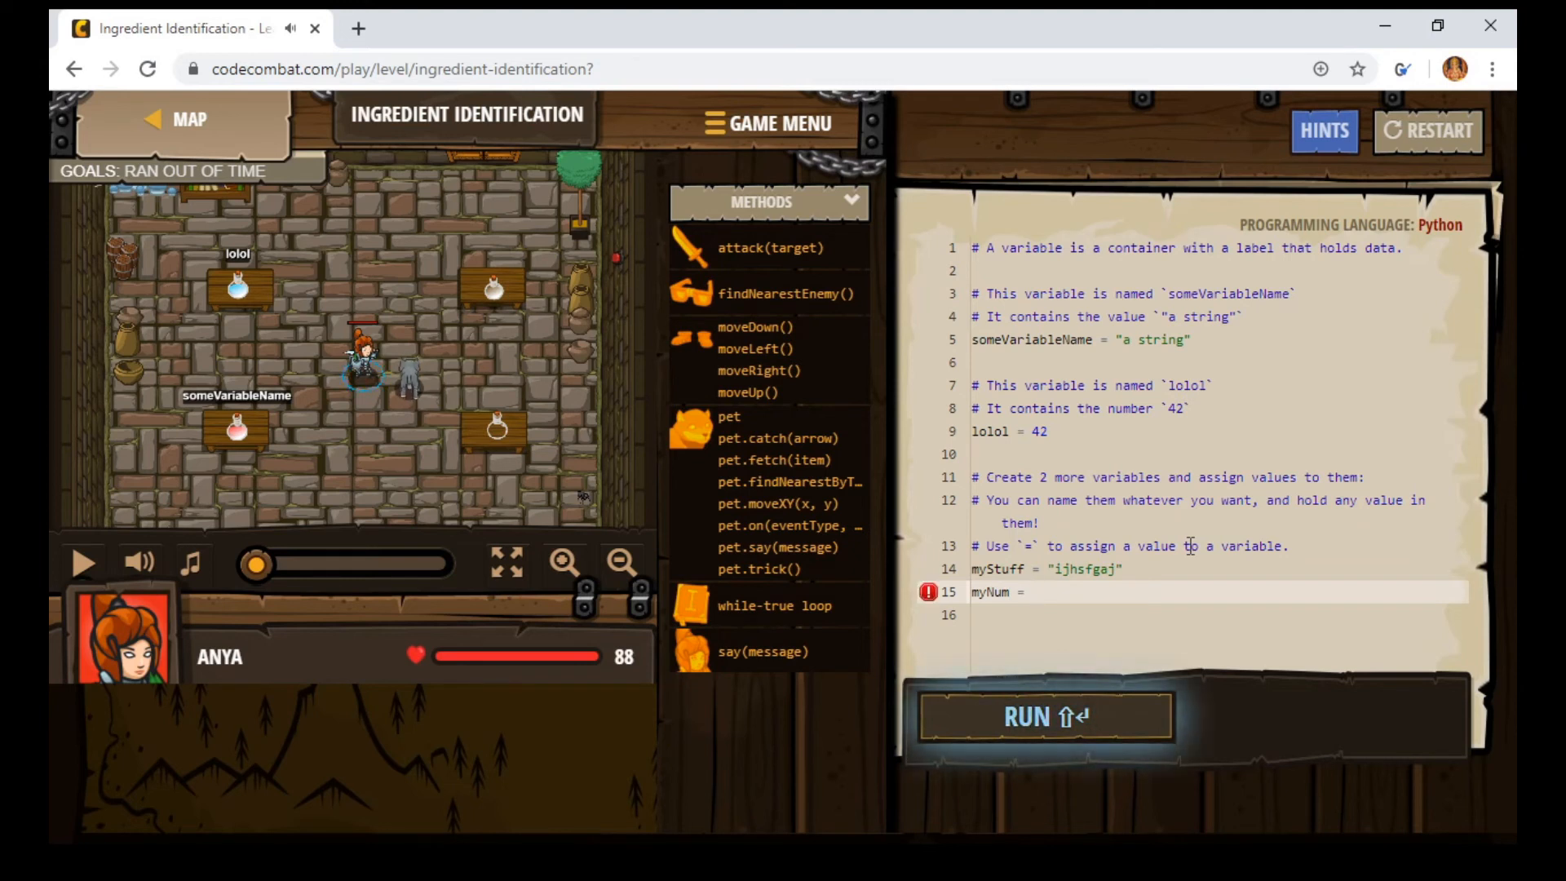
text(7)
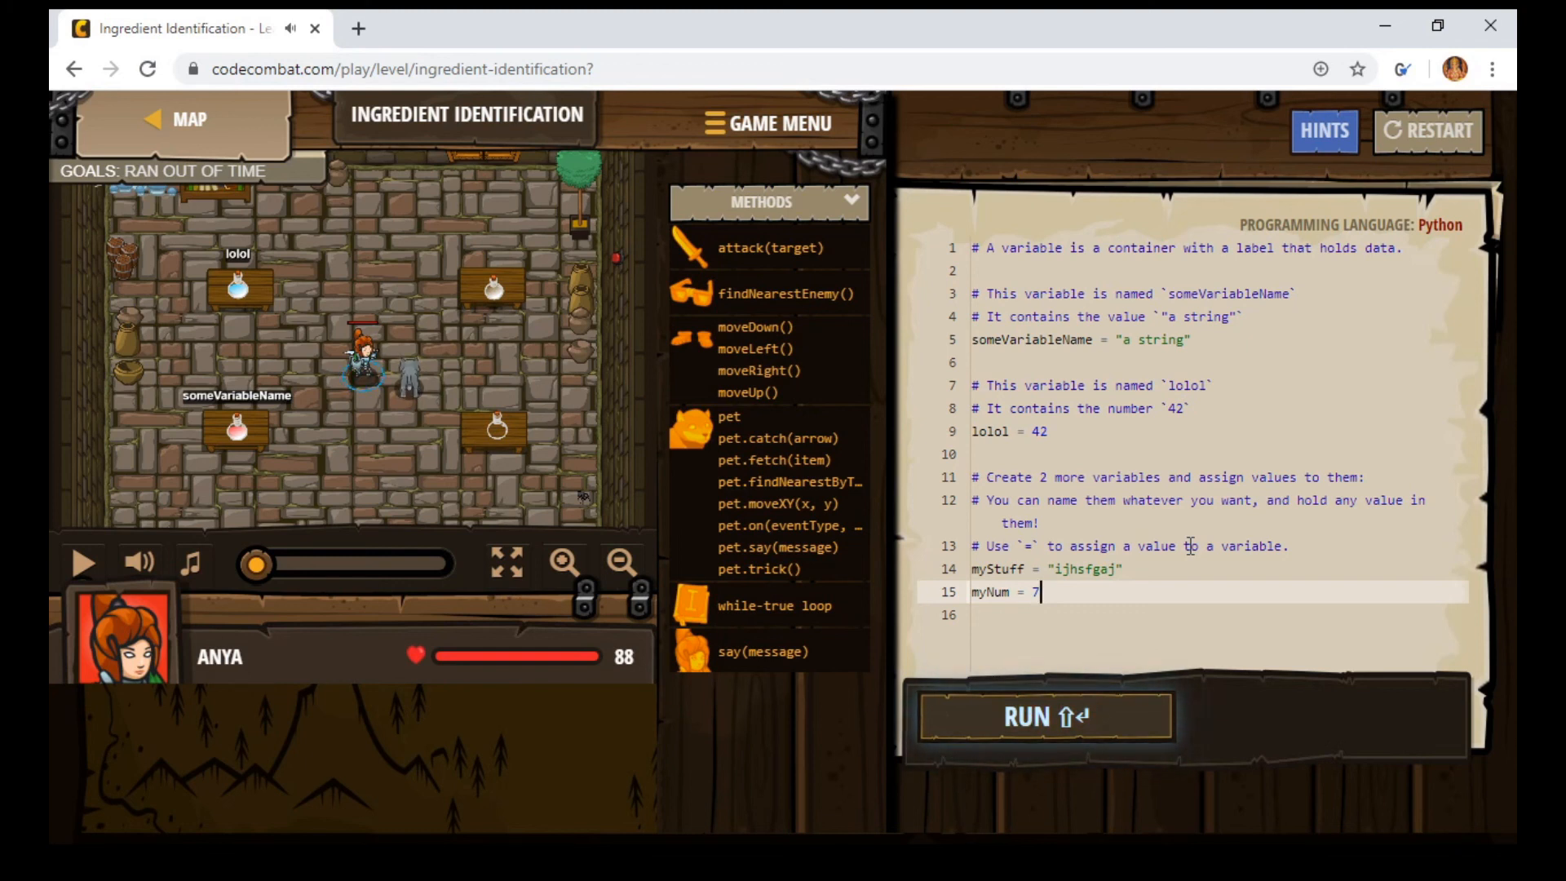
Run the code so both bottles get labelled and the goals show SUCCESS
click(1044, 716)
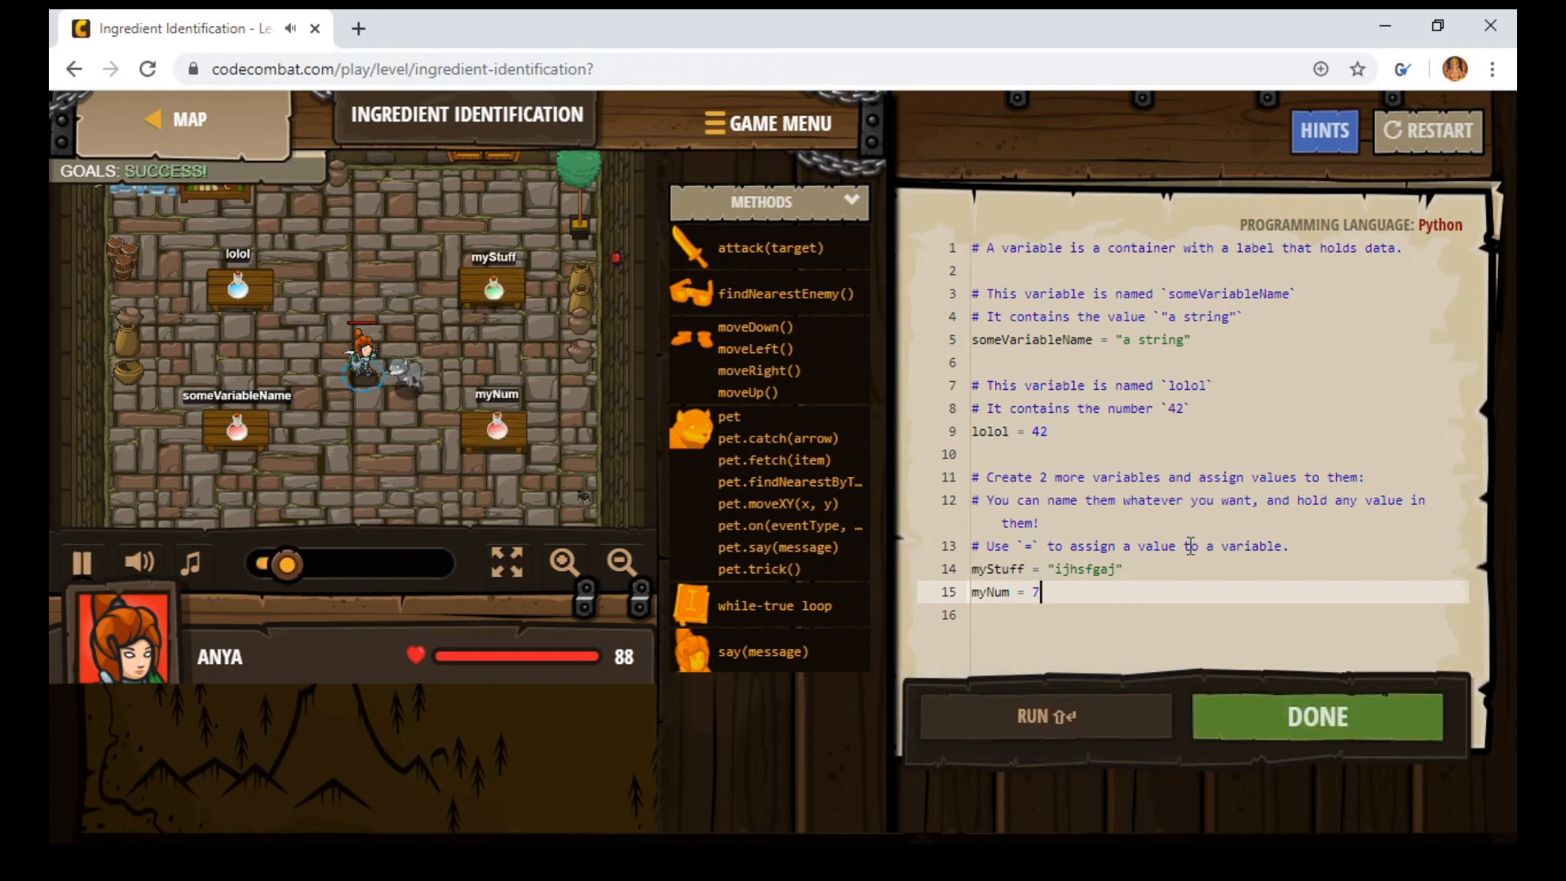
click(1044, 716)
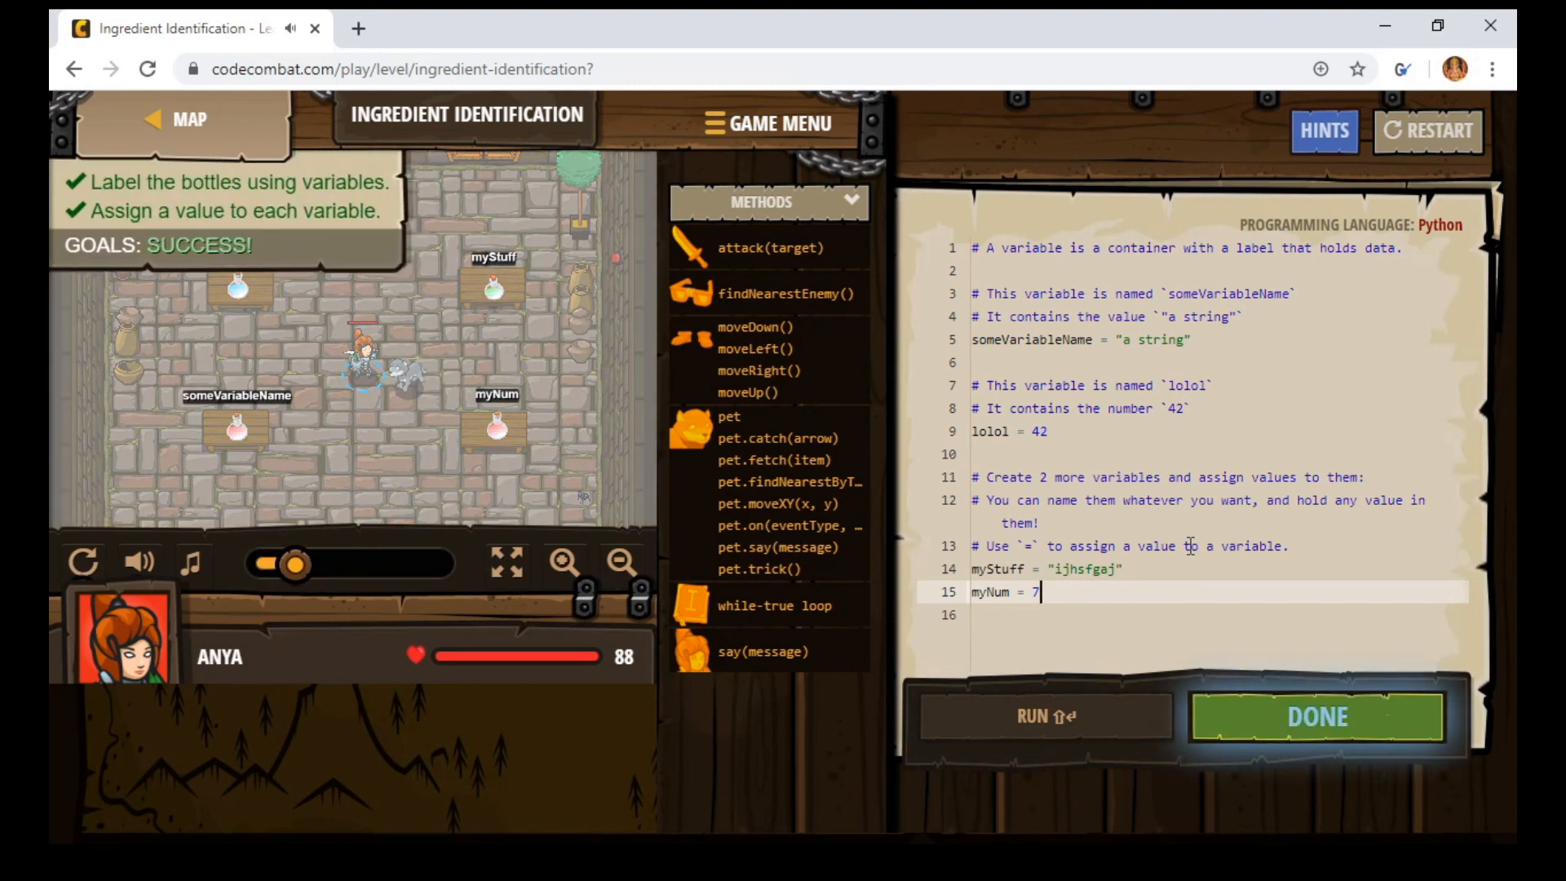